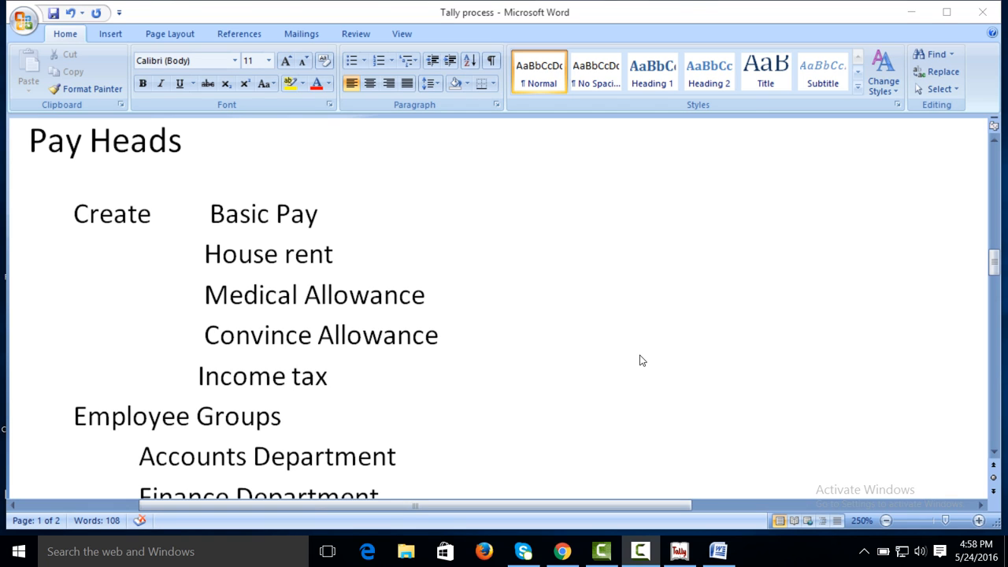
mouse_move(1000, 264)
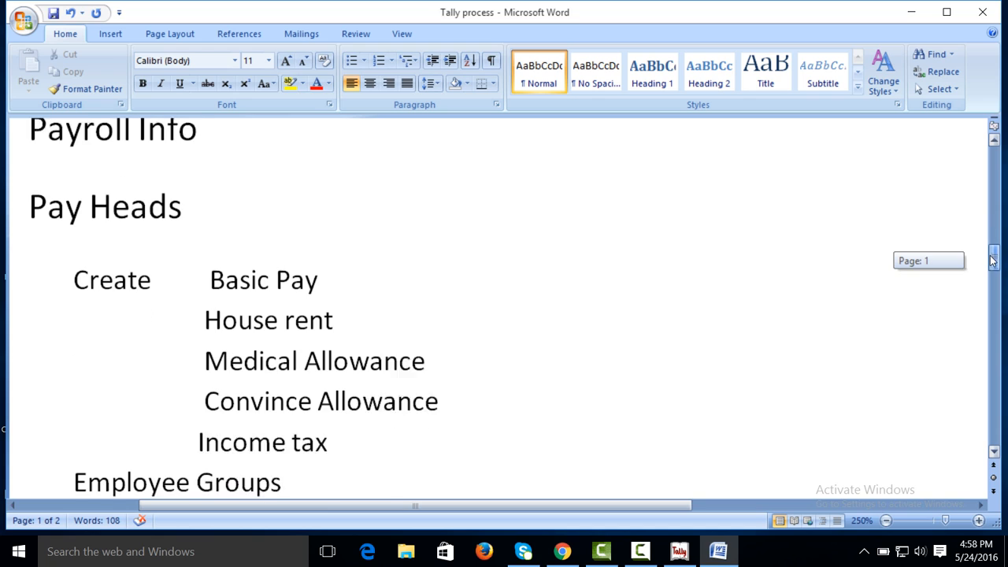
- Scroll the Word notes down to the Employee section, then switch to Tally
scroll("down", 3)
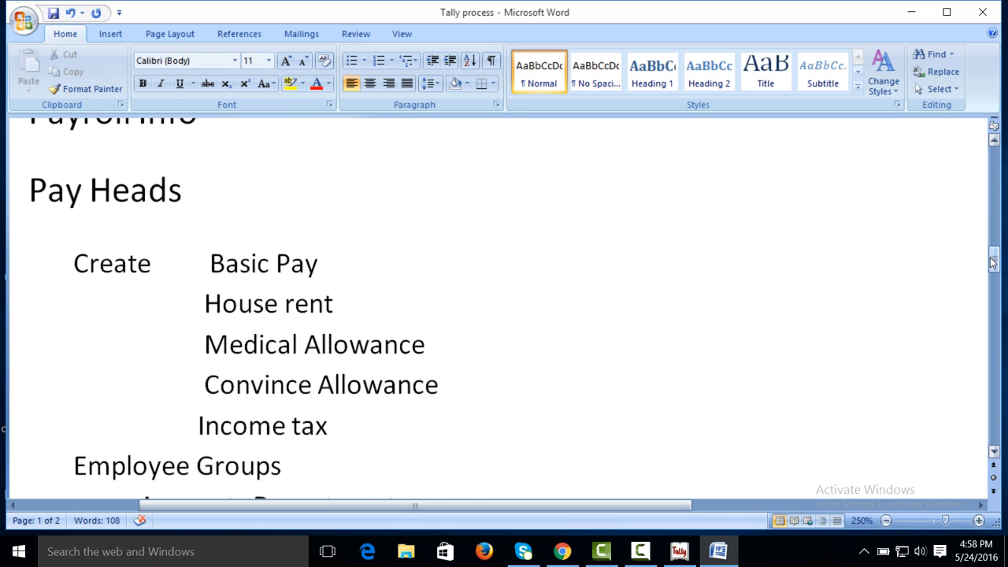
scroll("down", 3)
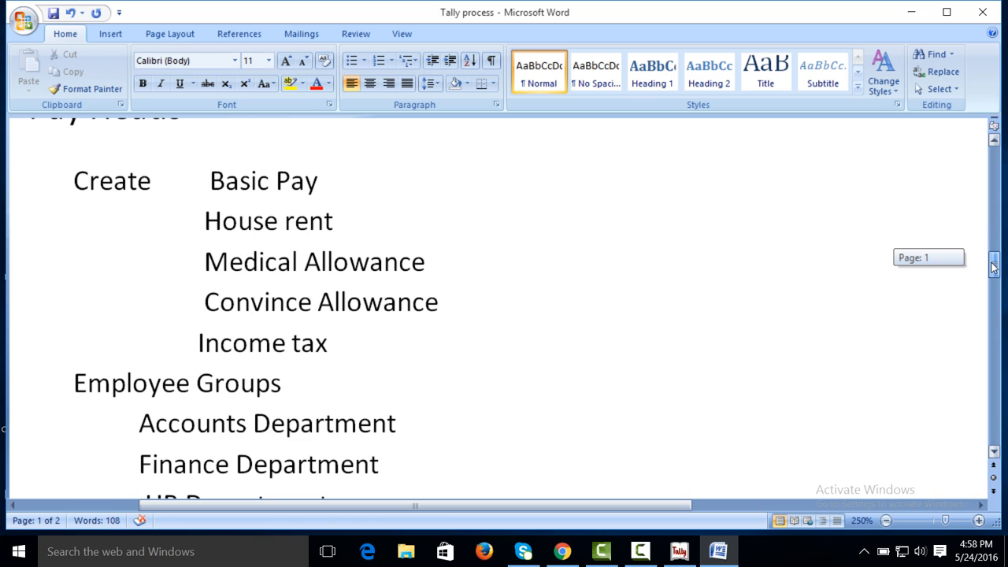
scroll("down", 3)
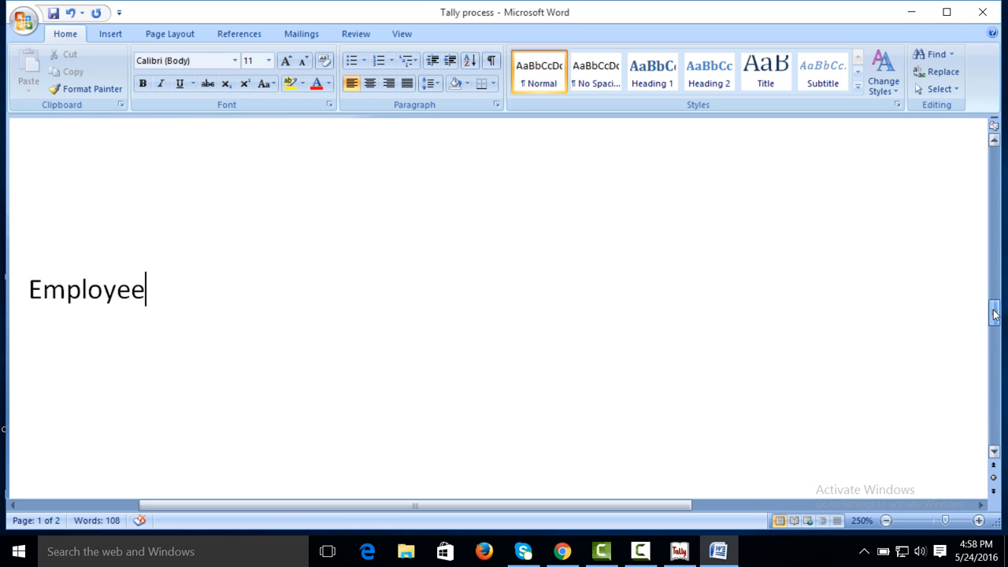
left_click(639, 551)
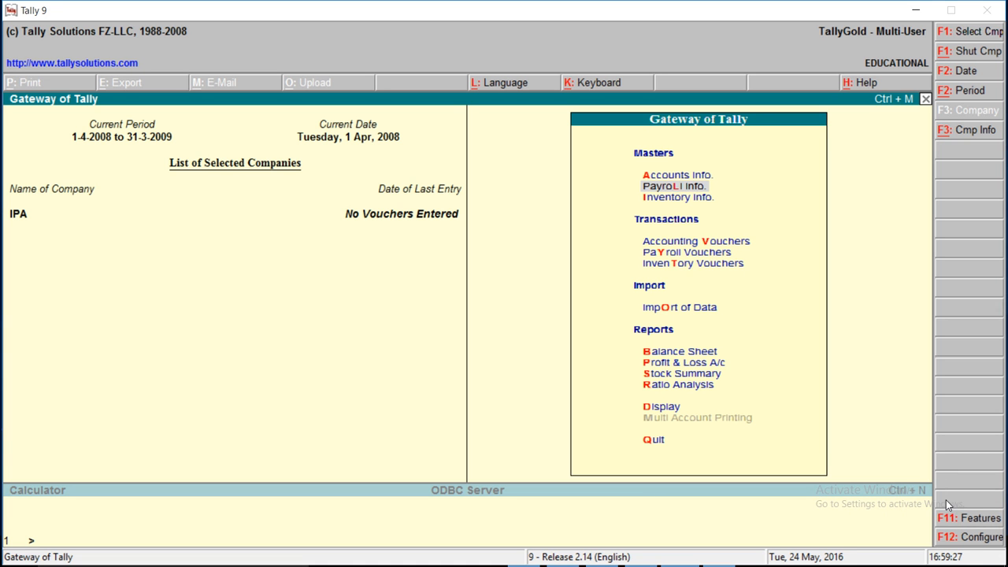
mouse_move(790, 282)
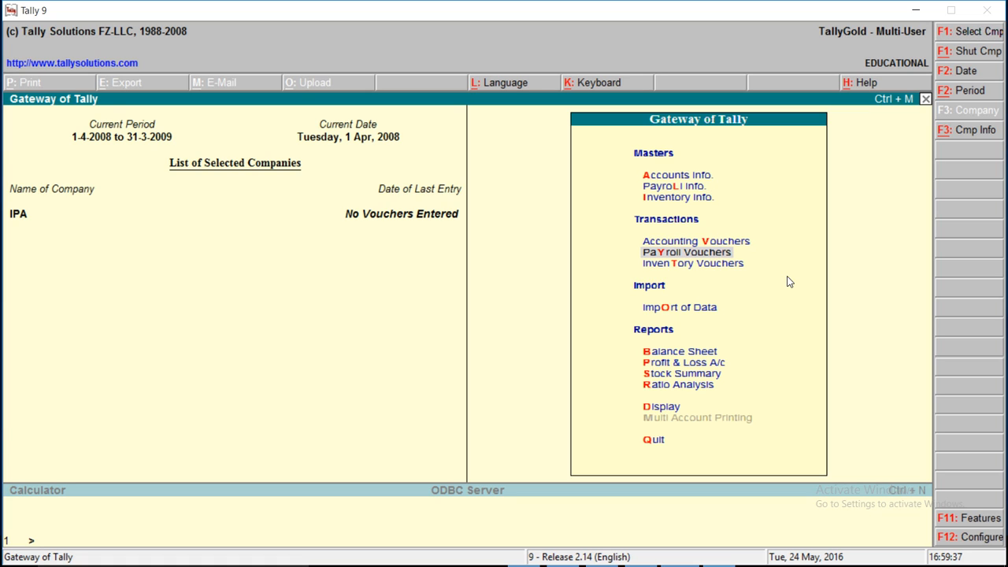
- Start a new payroll voucher paid from HBL Bank A/c
left_click(686, 252)
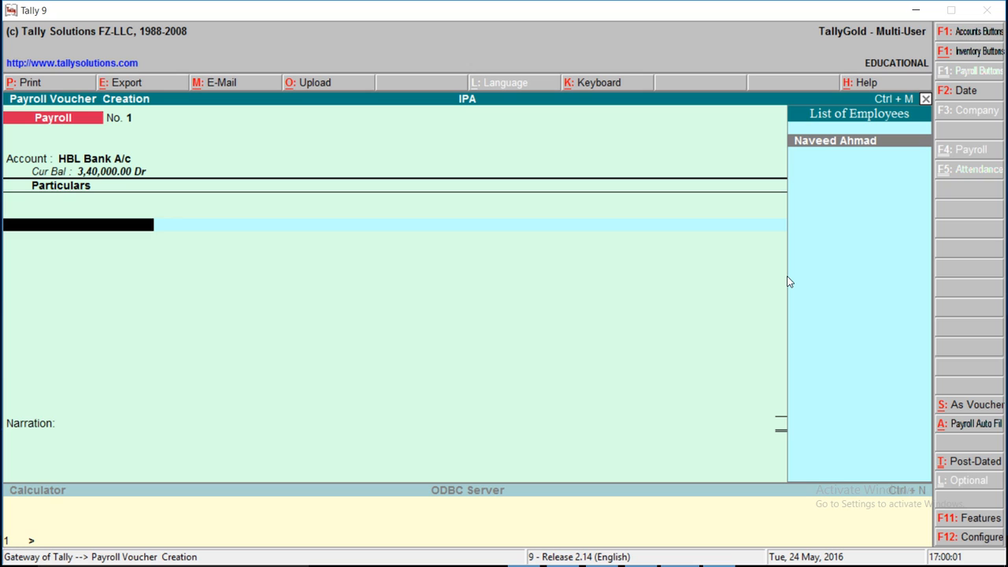
left_click(834, 141)
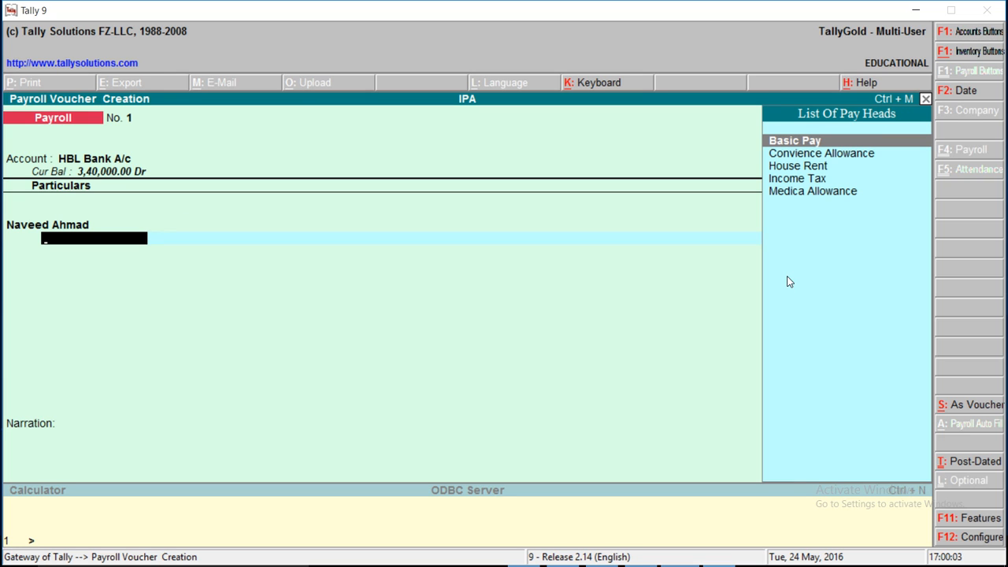
left_click(793, 140)
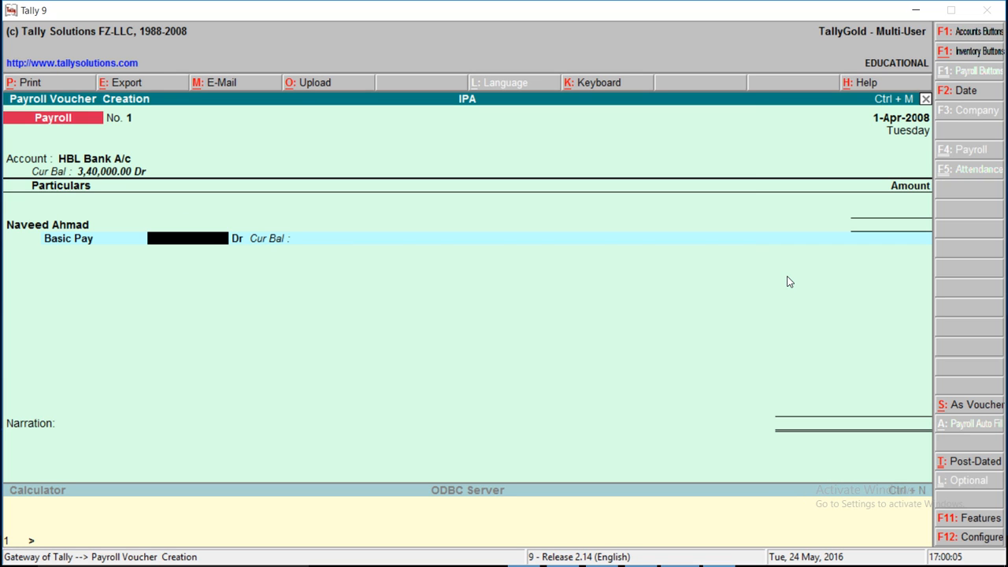
type("2400")
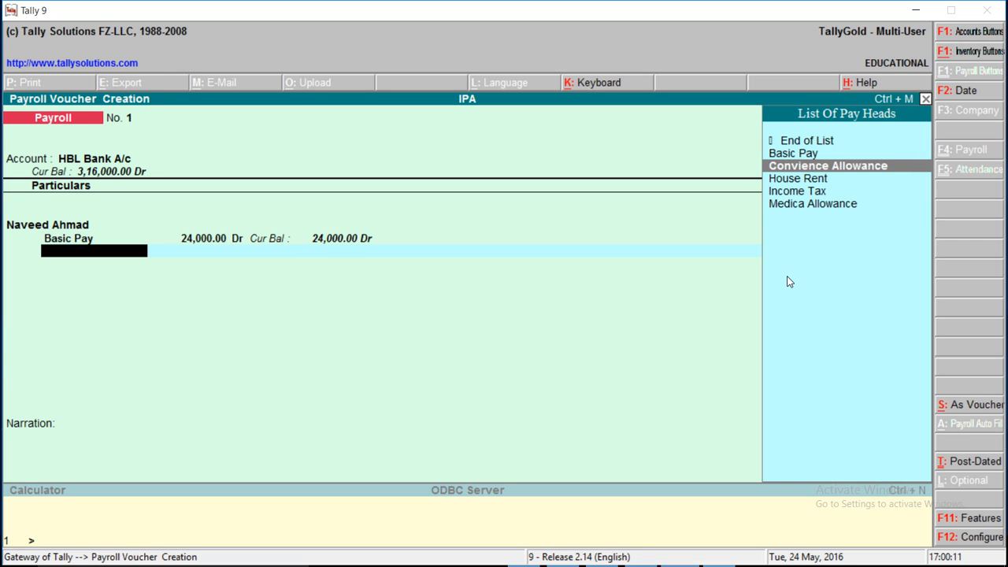
left_click(828, 165)
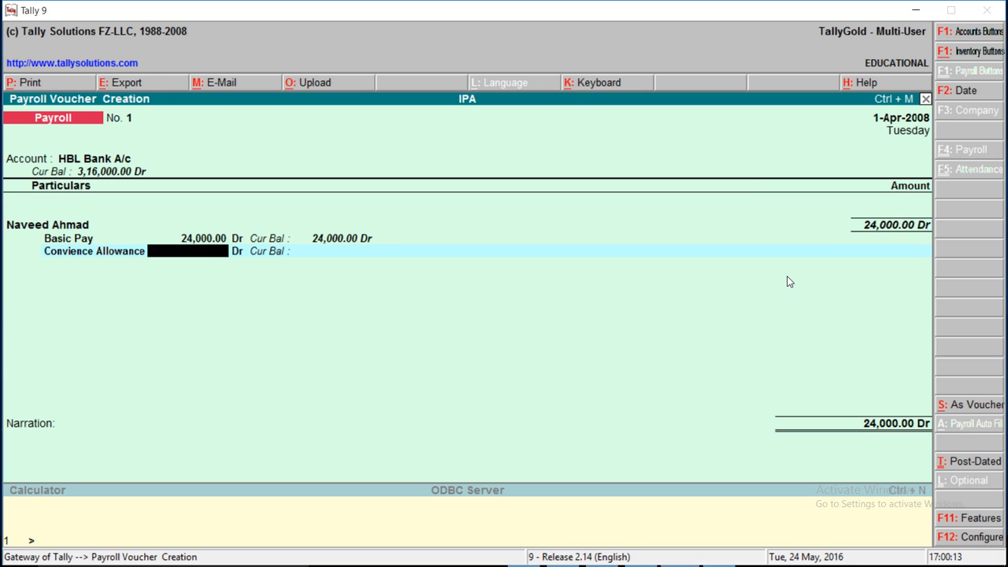
type("2100")
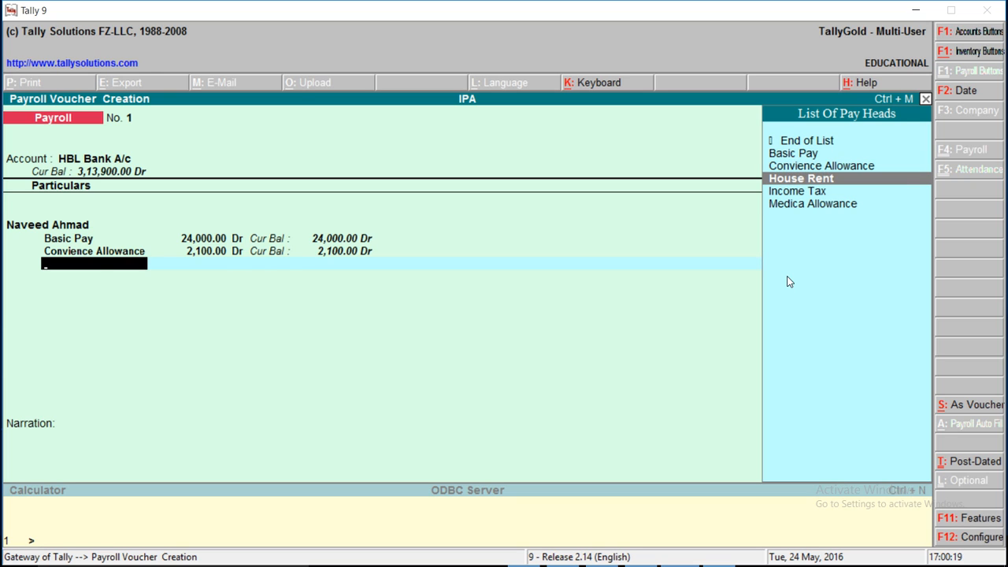
- Add House Rent 3,400 and Medica Allowance 4,300 pay heads
left_click(800, 178)
type("3,400")
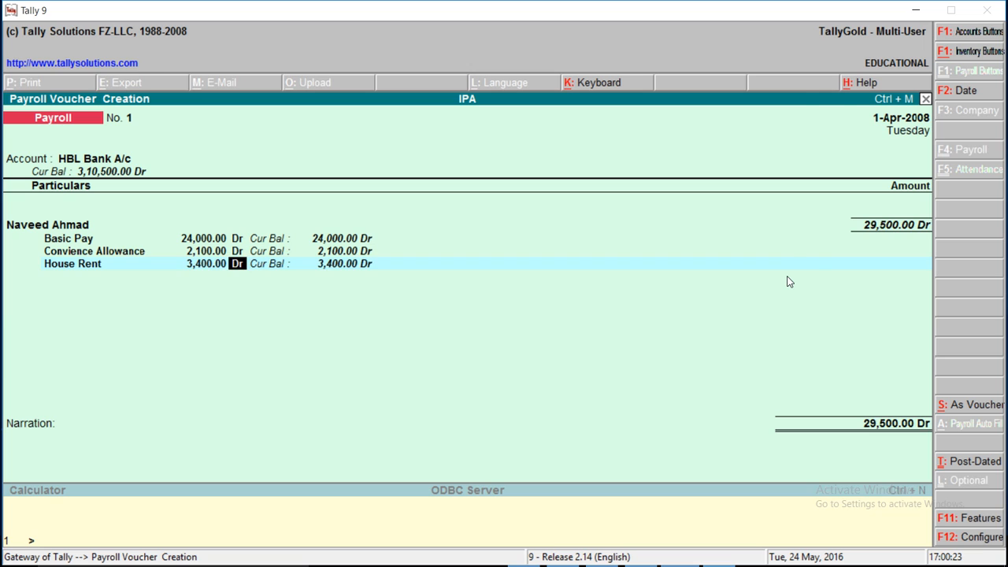
left_click(95, 276)
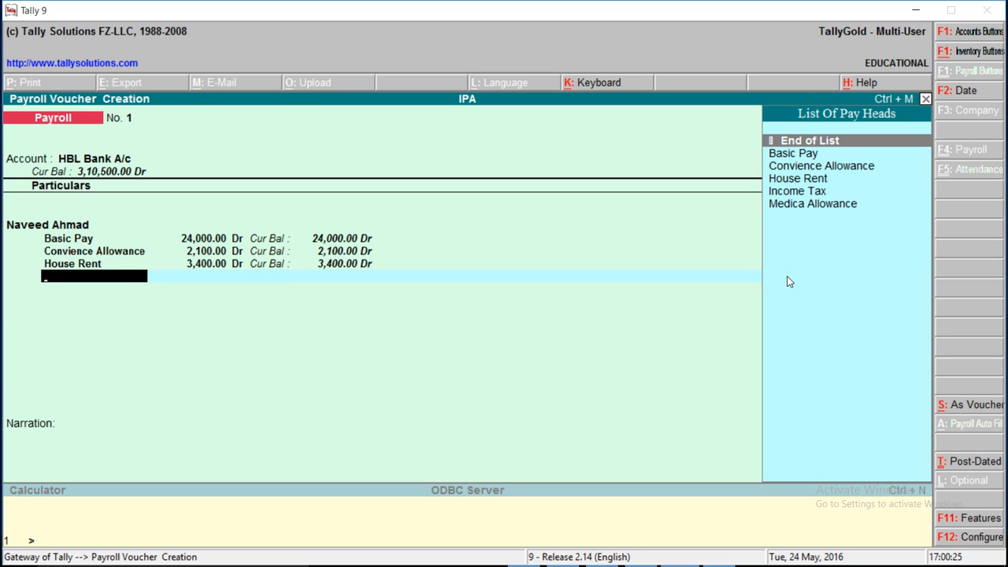
left_click(813, 203)
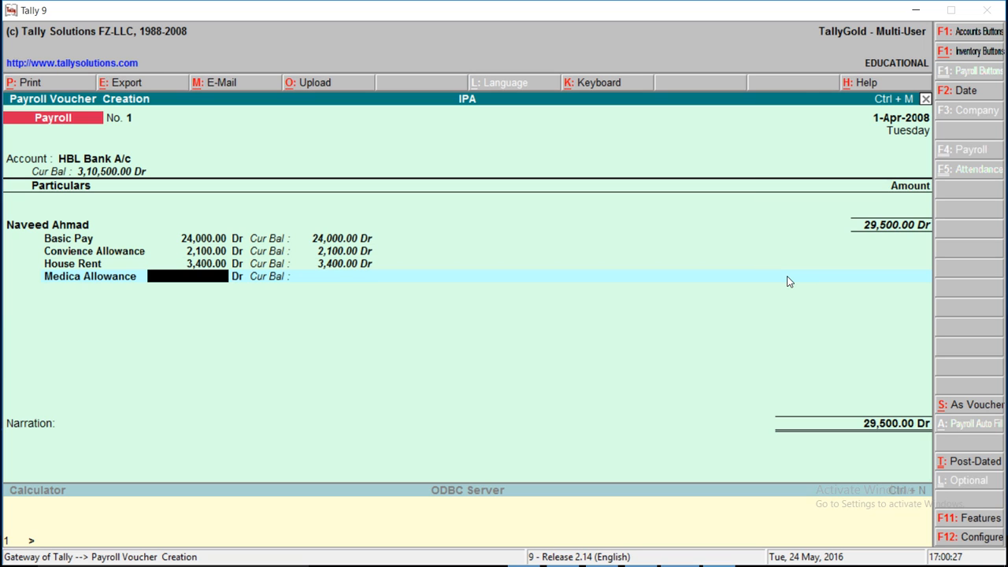
type("43")
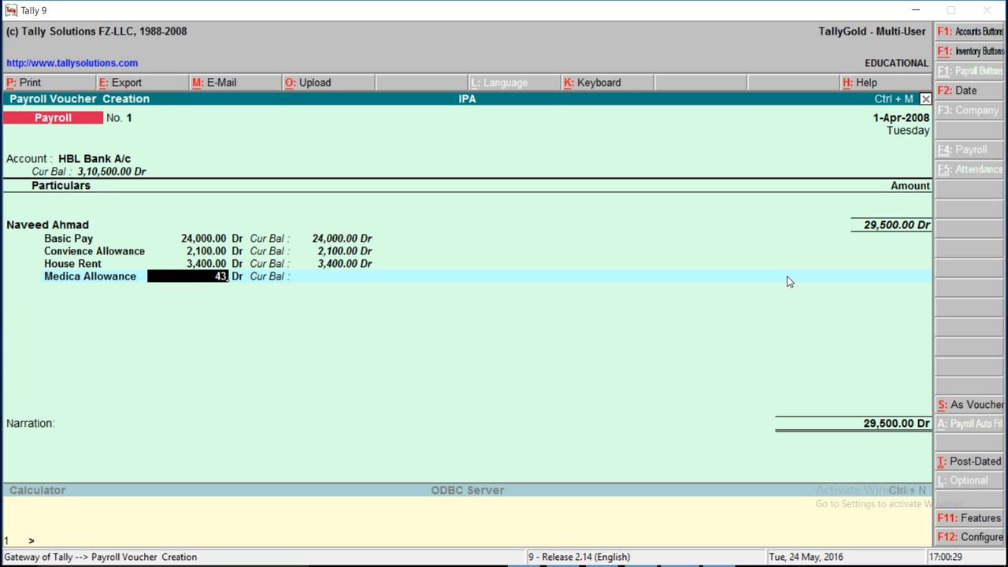
type("4300")
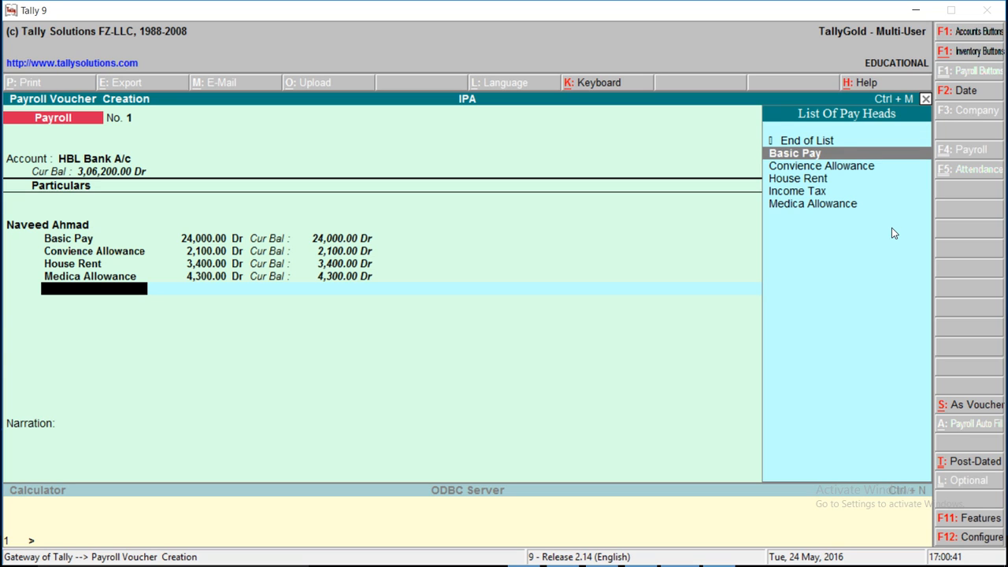
- Add an Income Tax deduction of 340 Cr, bringing the total to 33,460
left_click(797, 190)
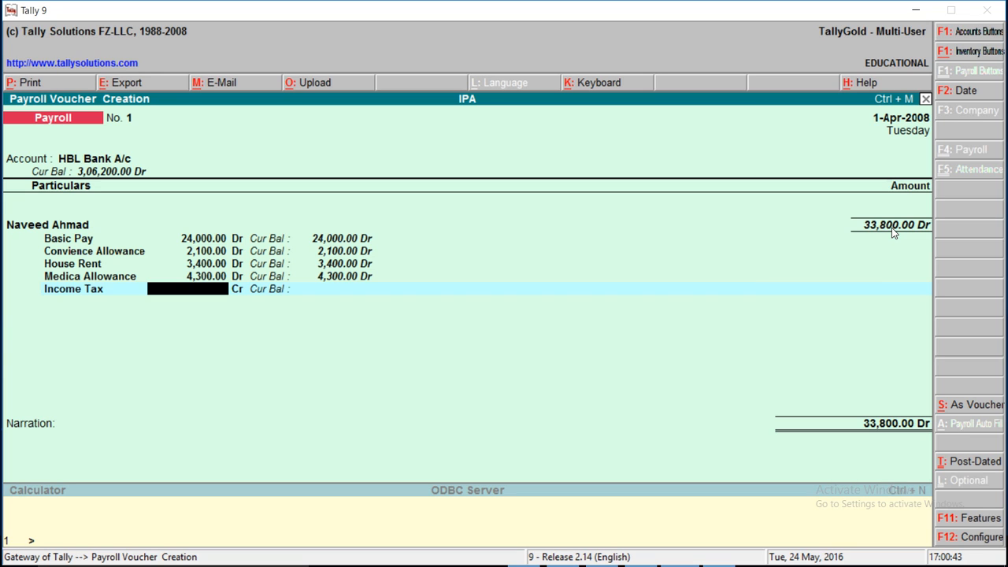
mouse_move(217, 334)
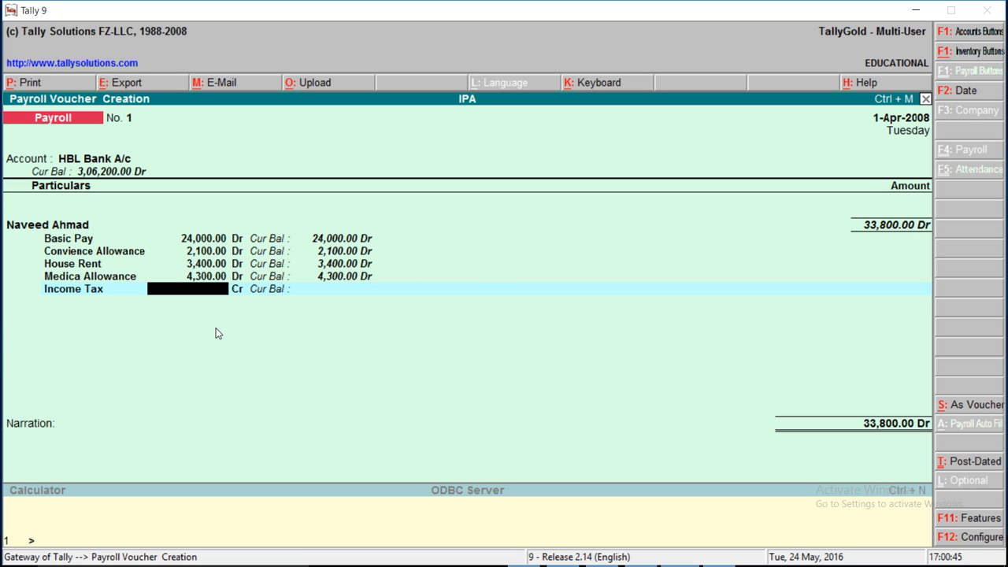
mouse_move(283, 379)
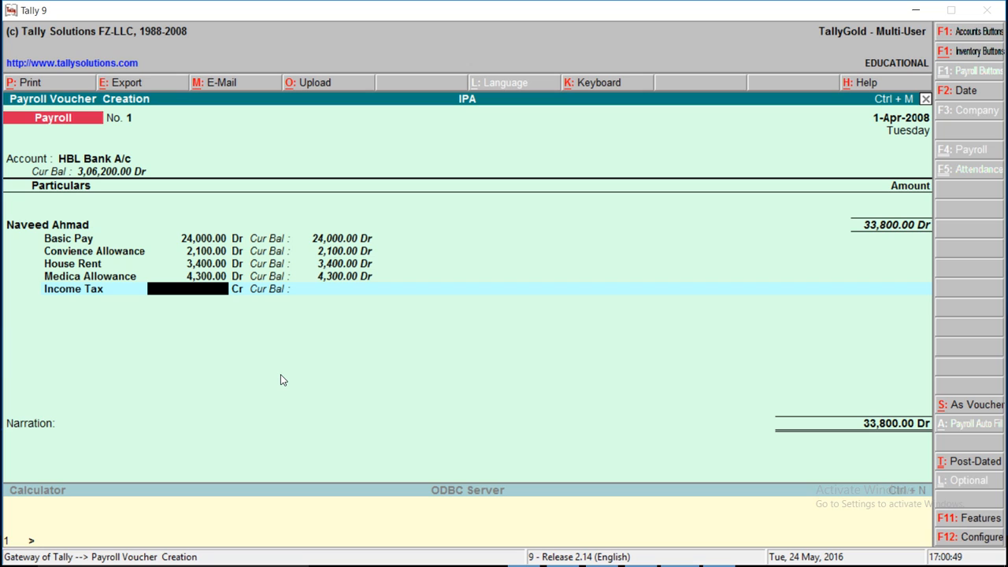
type("340.00")
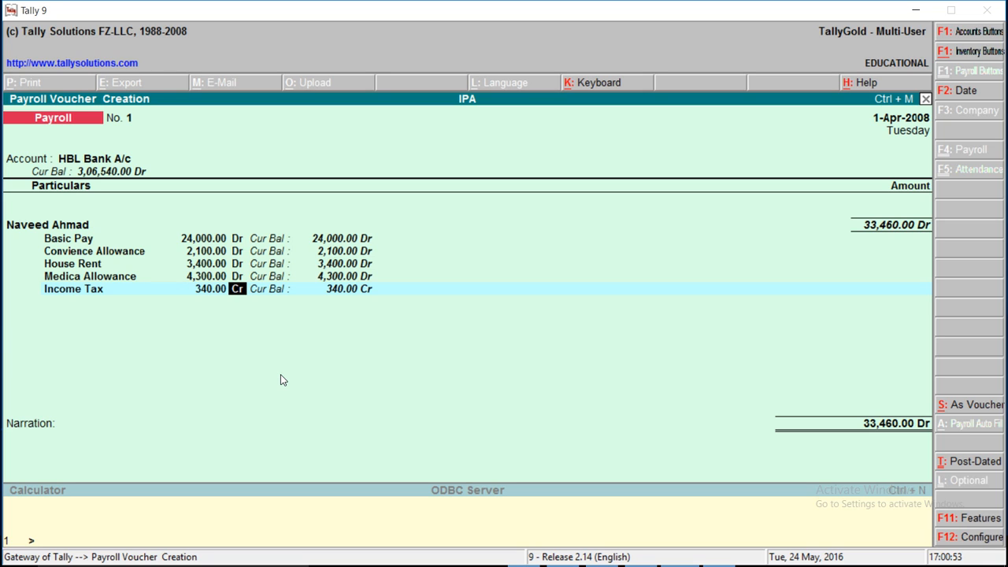
mouse_move(466, 233)
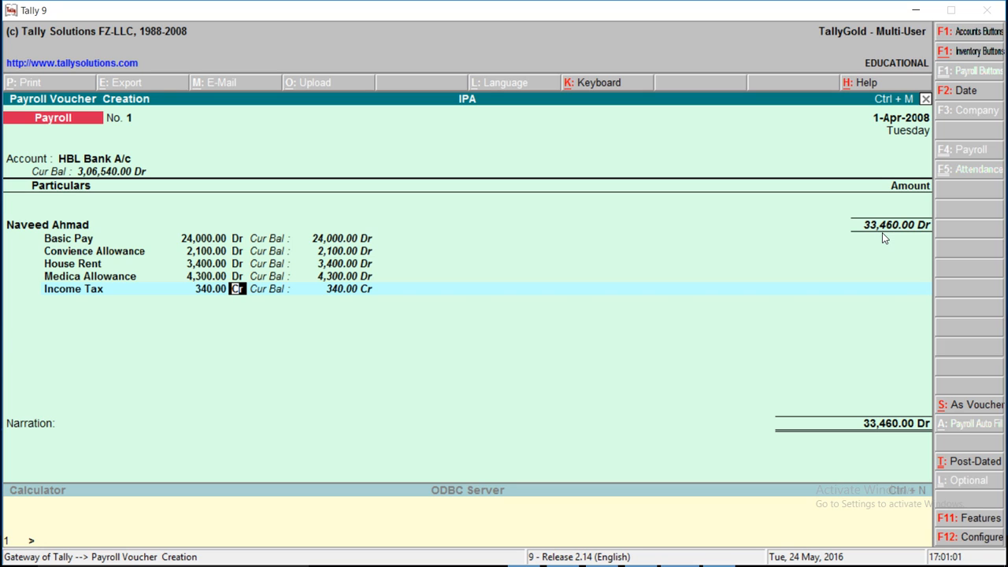
mouse_move(874, 375)
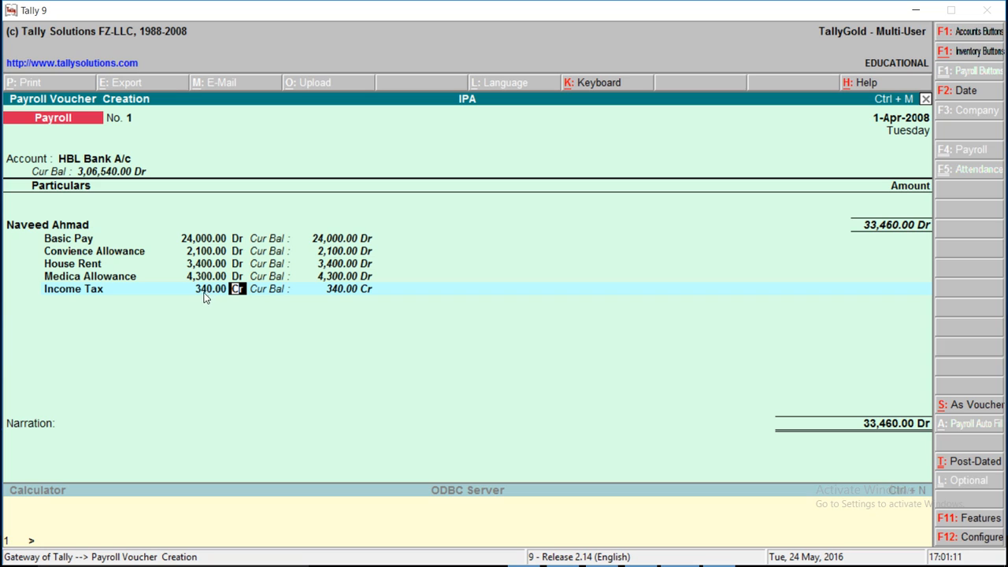
mouse_move(243, 313)
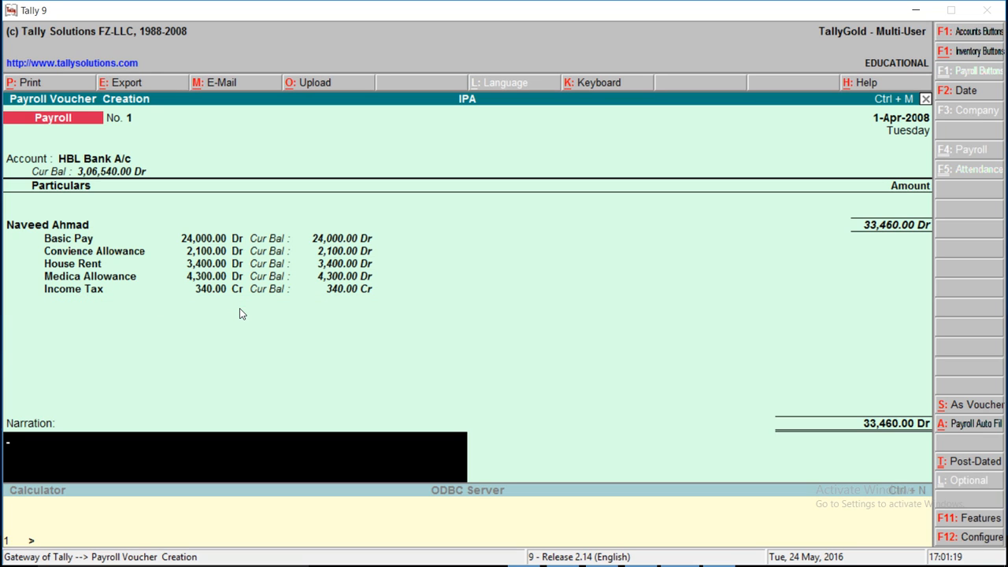
- Enter the narration 'pay to mr Naveed' on the voucher
type("pau")
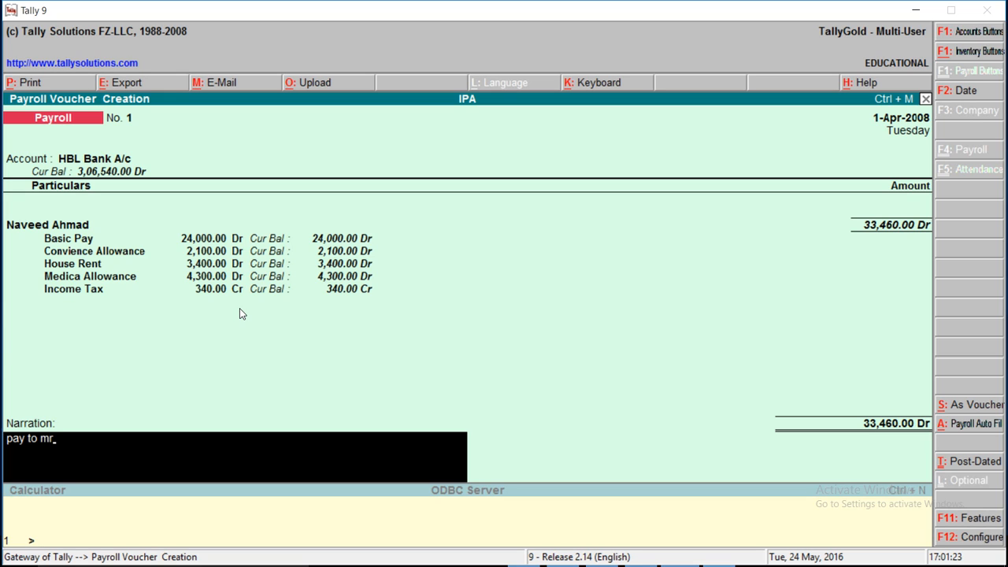
type("Nav")
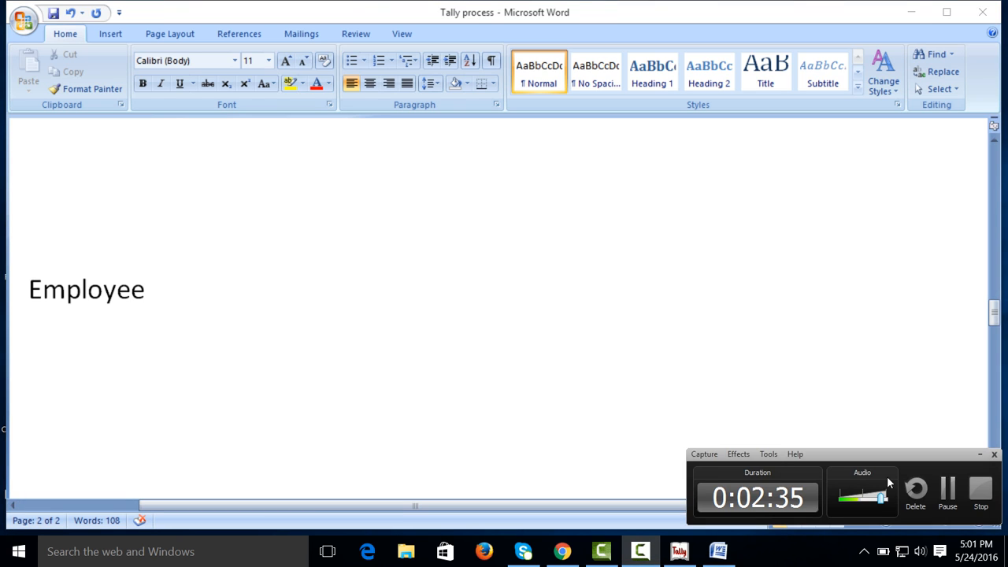
- Switch from the Word notes back to Tally's Gateway of Tally
left_click(677, 552)
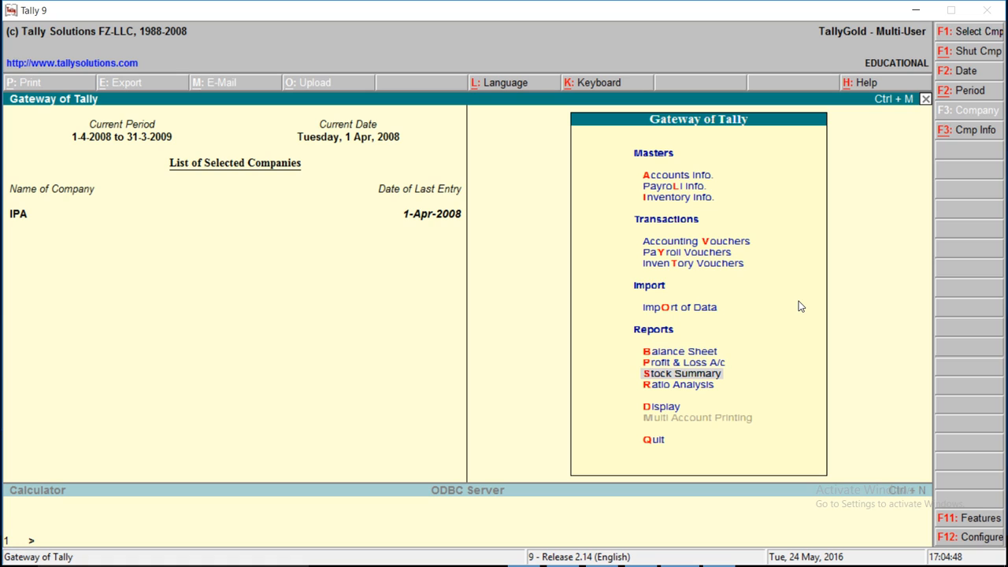
- Navigate Display > Payroll Reports > Statements of Payroll
left_click(662, 406)
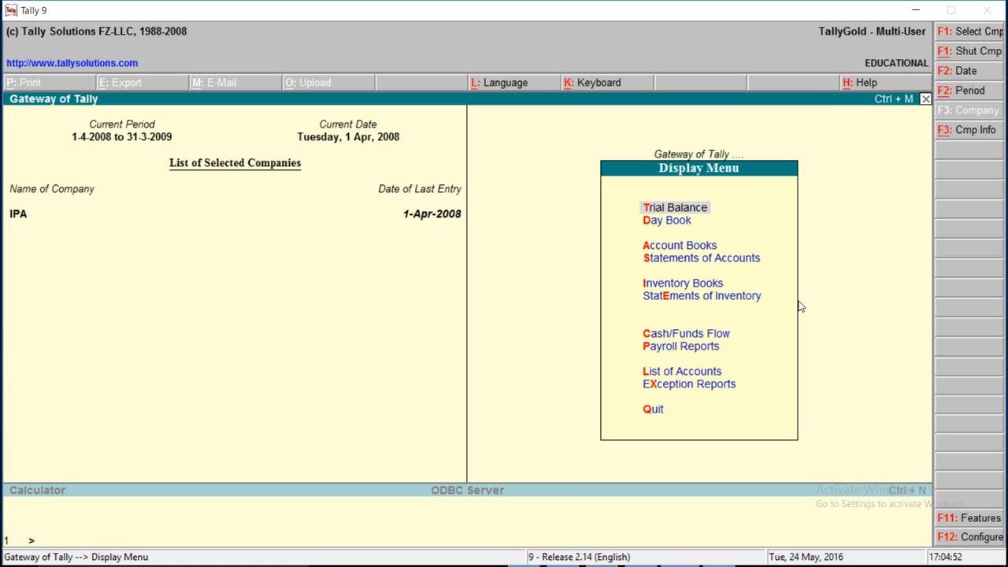
left_click(666, 220)
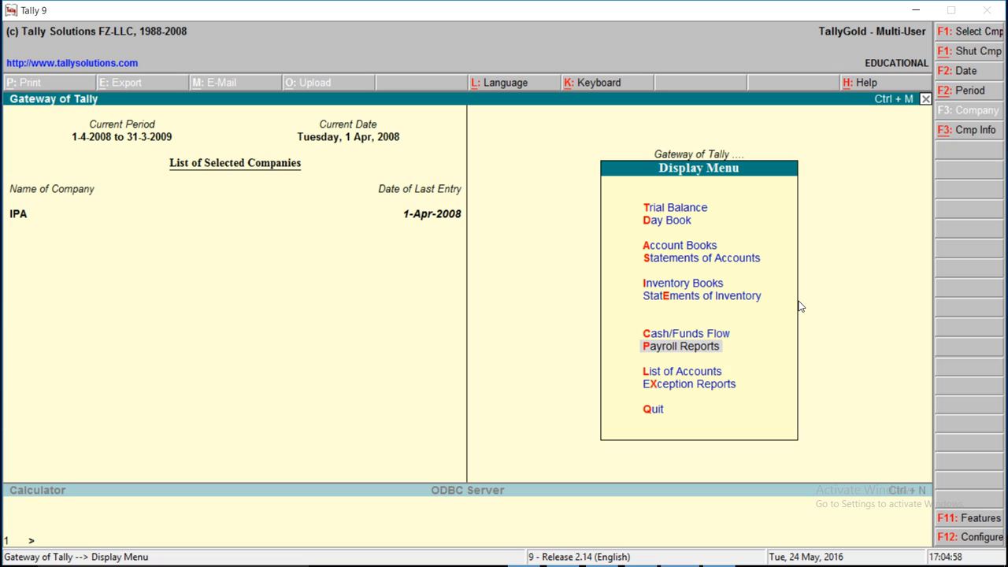
left_click(680, 347)
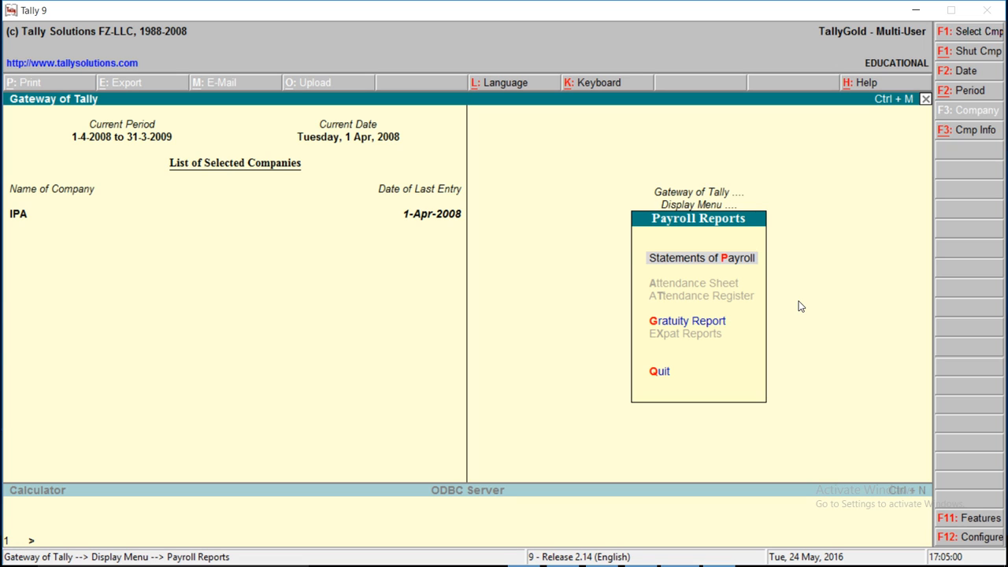
left_click(701, 258)
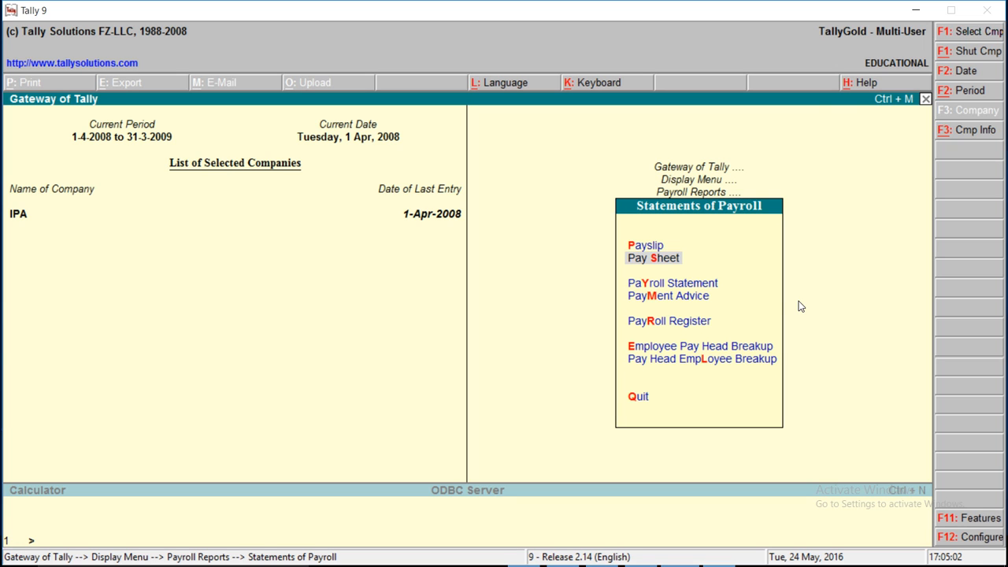
left_click(652, 258)
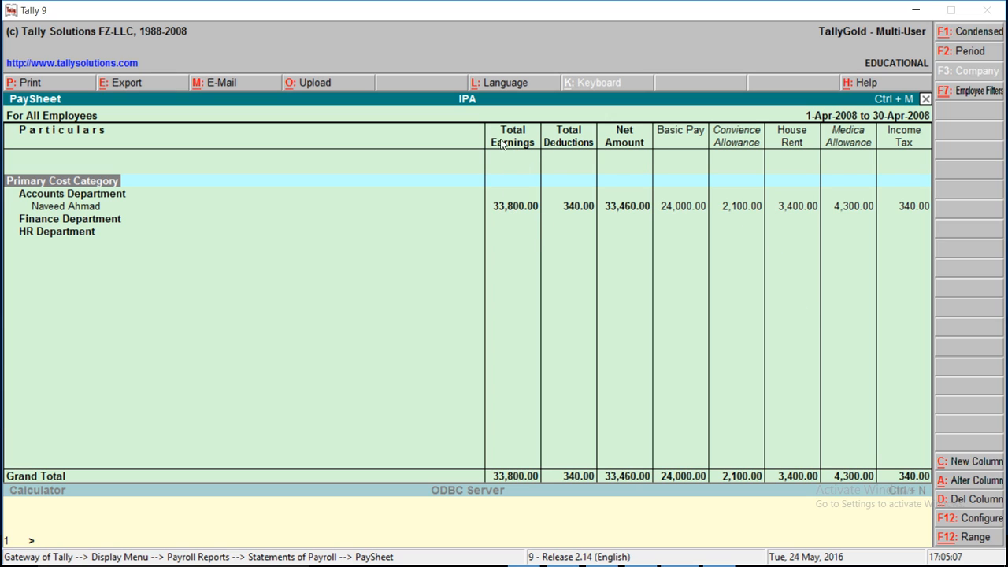
mouse_move(576, 221)
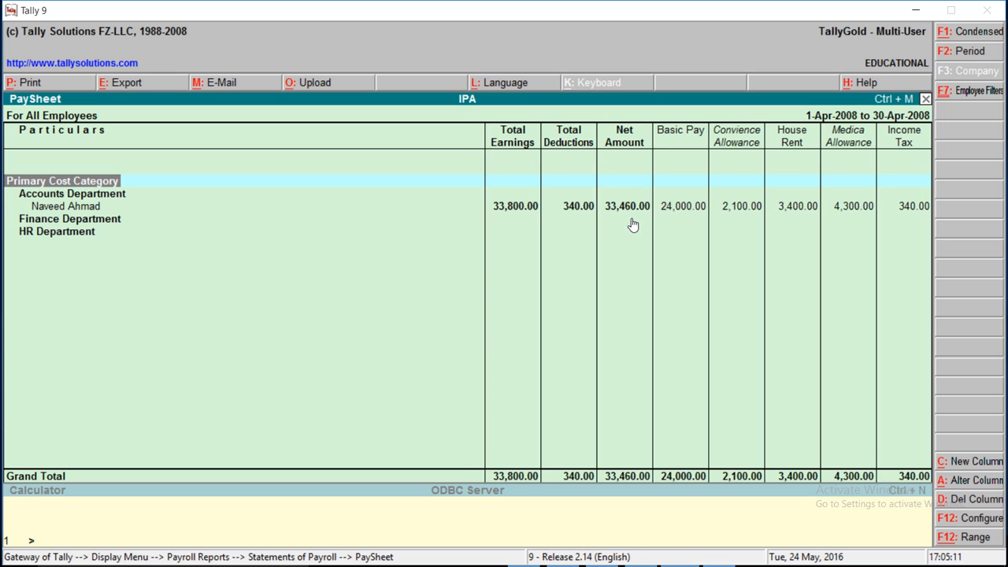
mouse_move(740, 215)
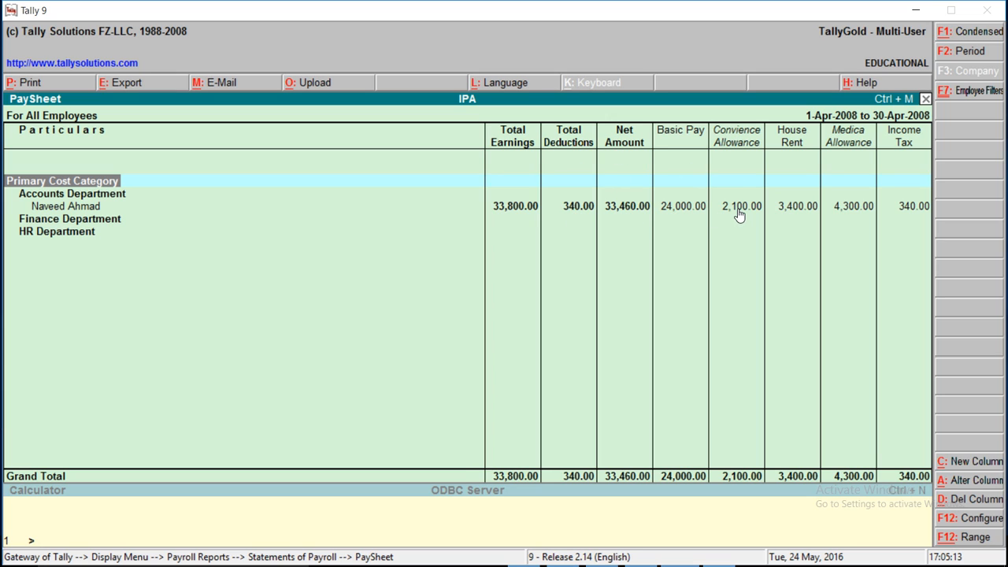
mouse_move(920, 181)
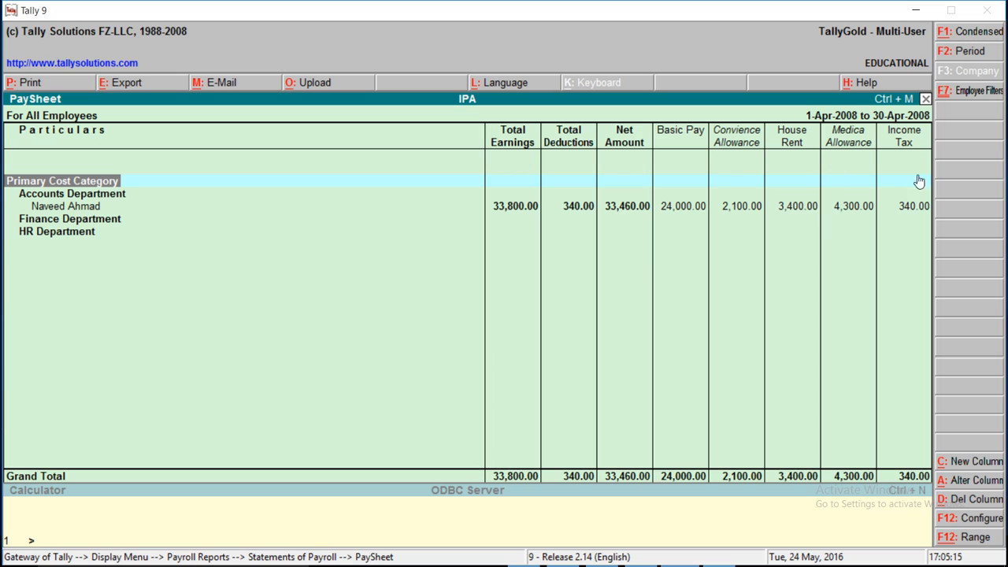
mouse_move(935, 264)
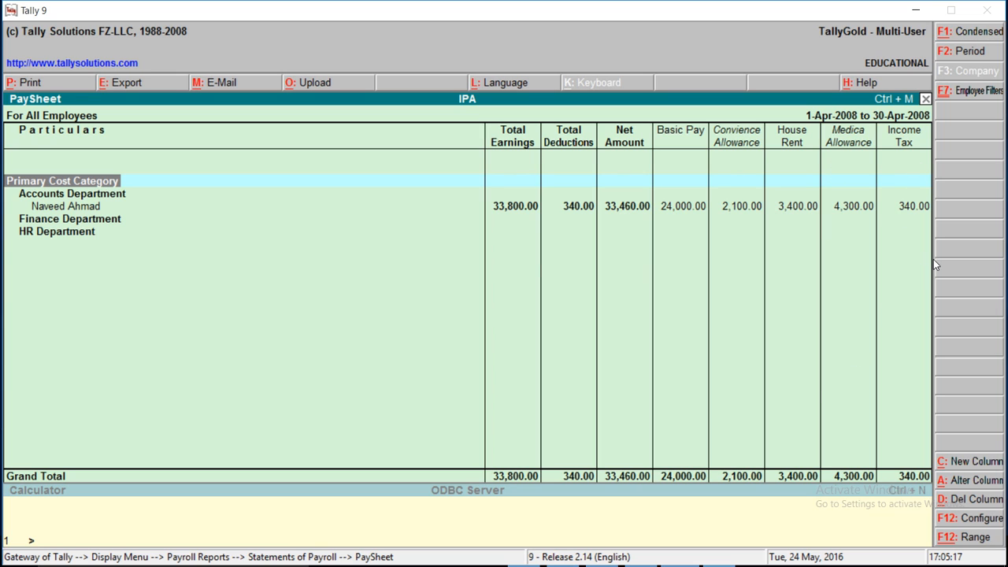
mouse_move(75, 172)
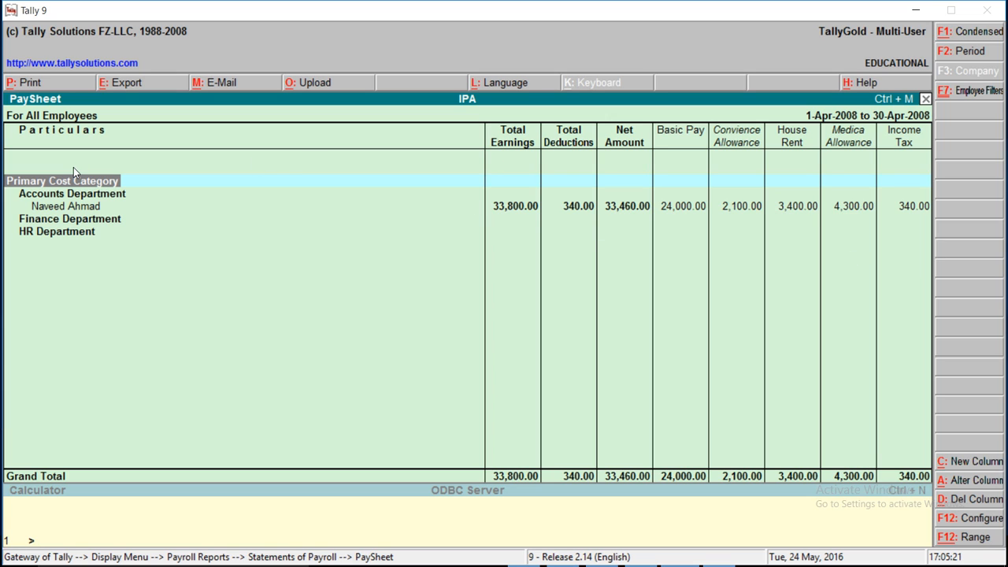
mouse_move(290, 247)
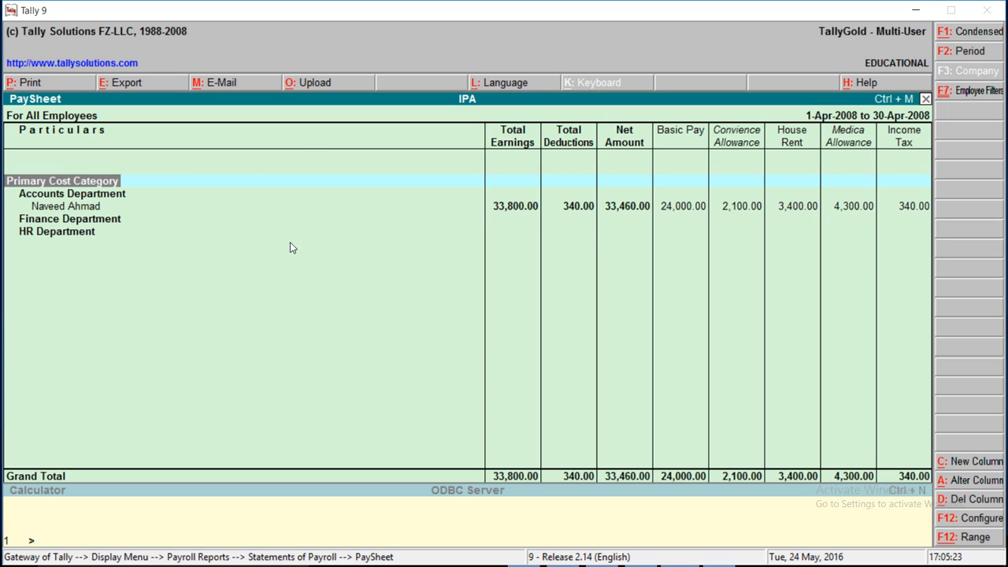
mouse_move(76, 223)
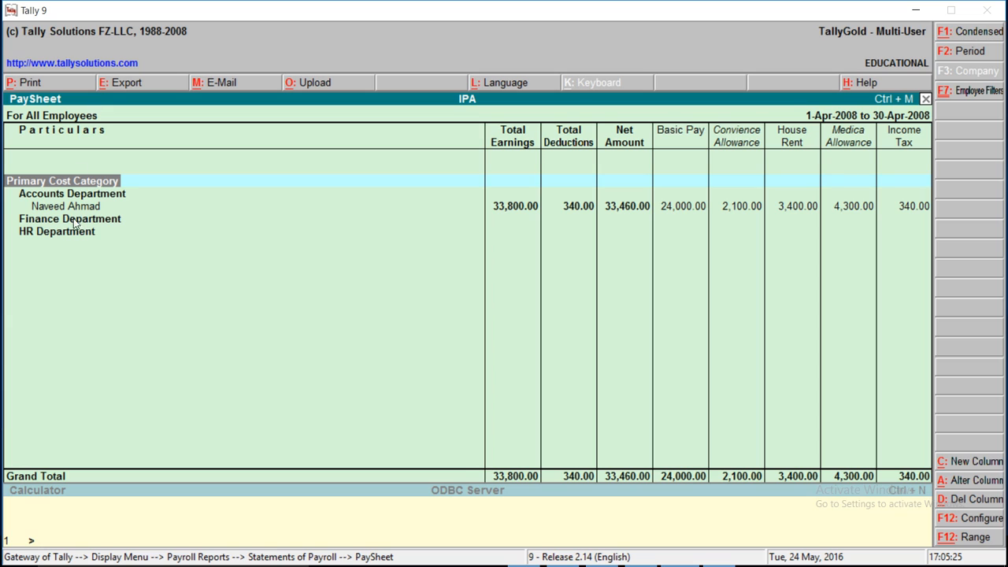
mouse_move(598, 384)
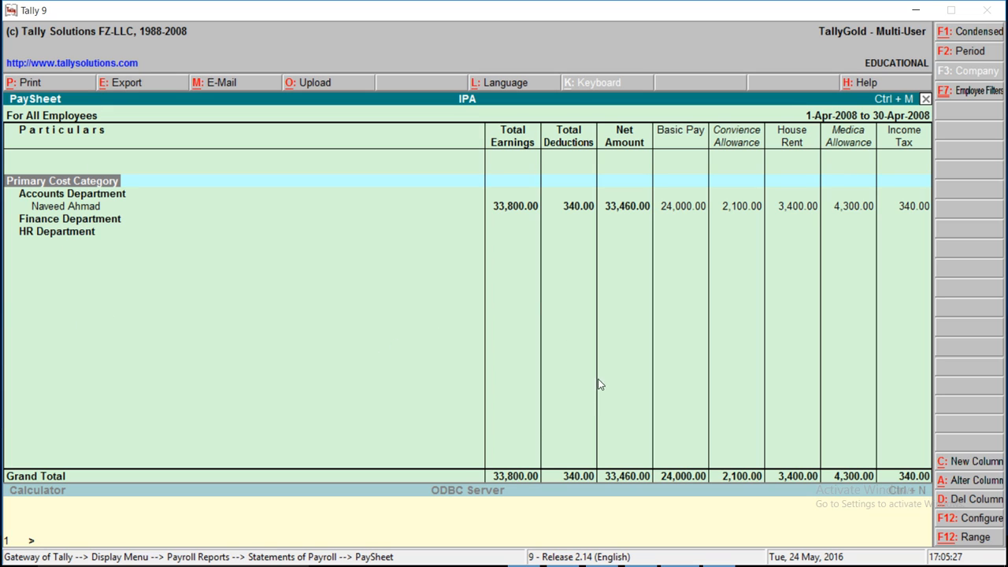
mouse_move(496, 365)
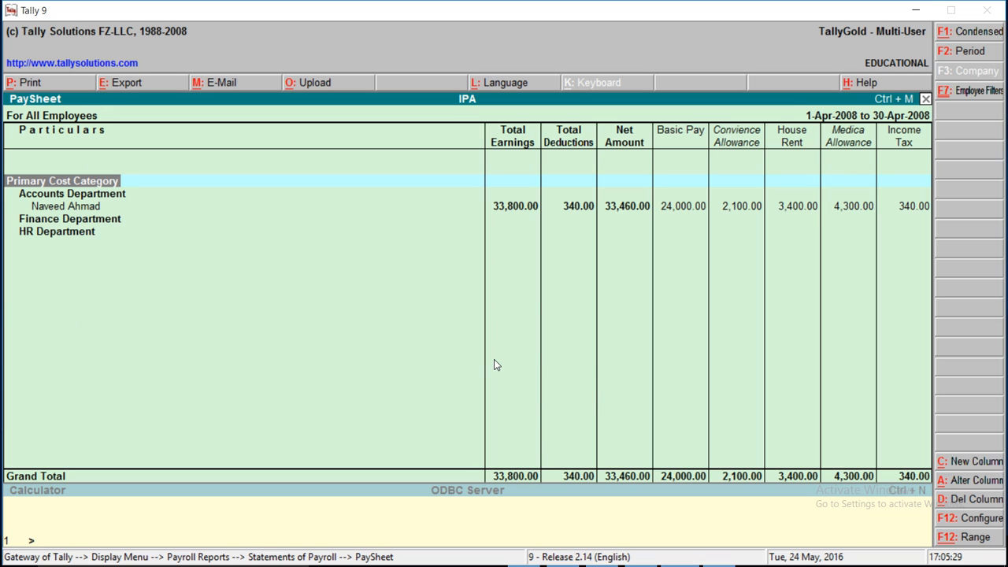
mouse_move(192, 76)
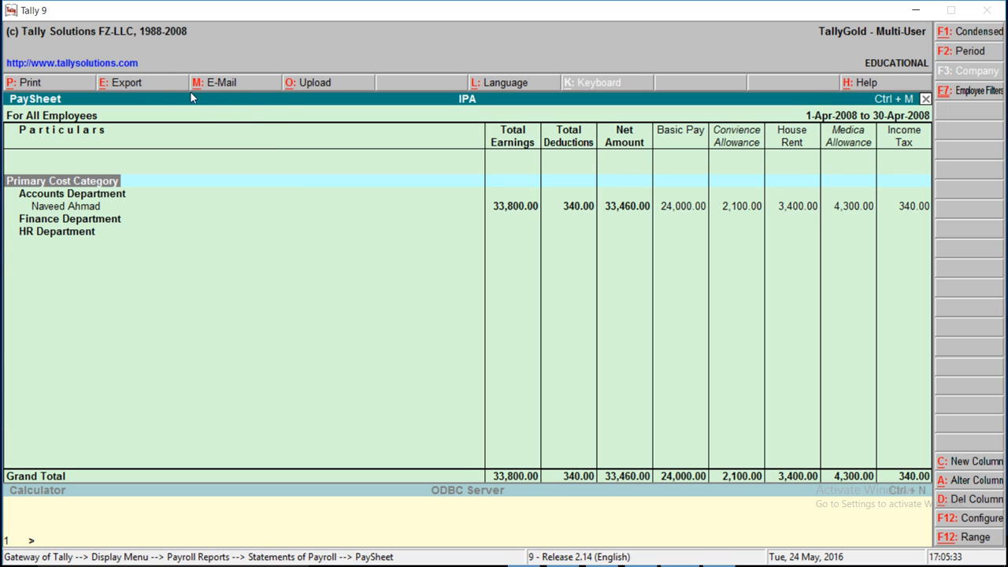
mouse_move(891, 6)
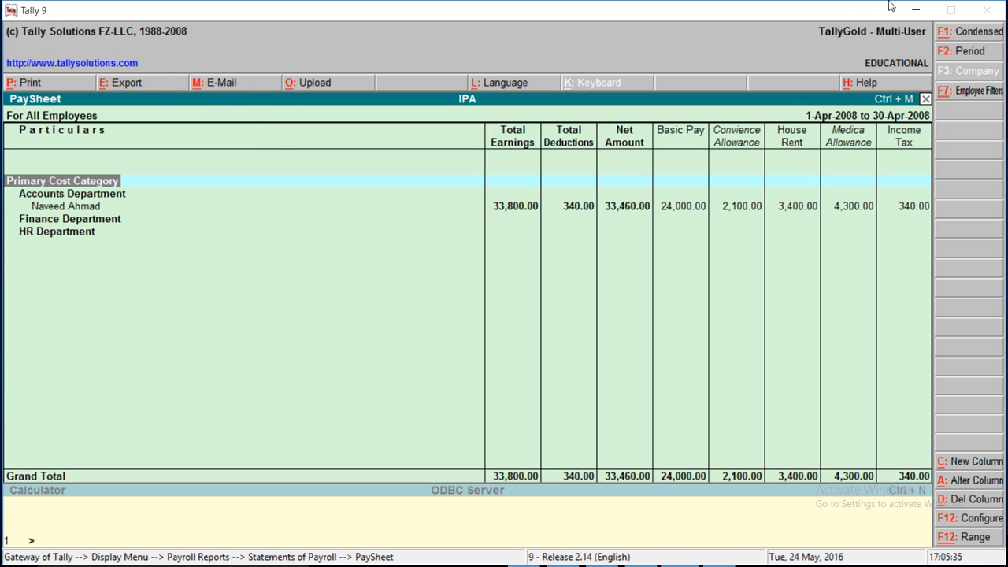
- Close the PaySheet and open Profit & Loss A/c showing Indirect Expenses 33,800
left_click(915, 9)
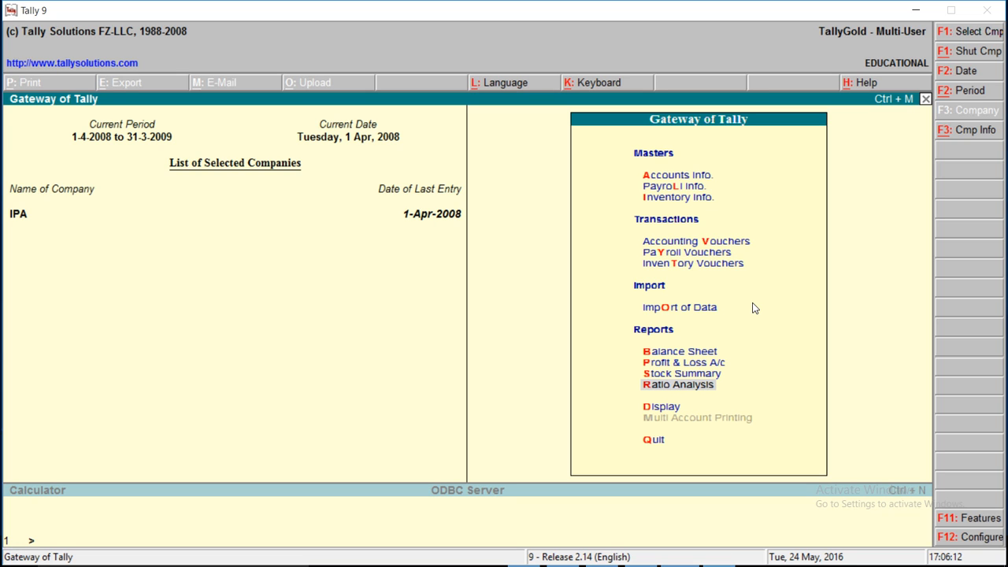
left_click(683, 361)
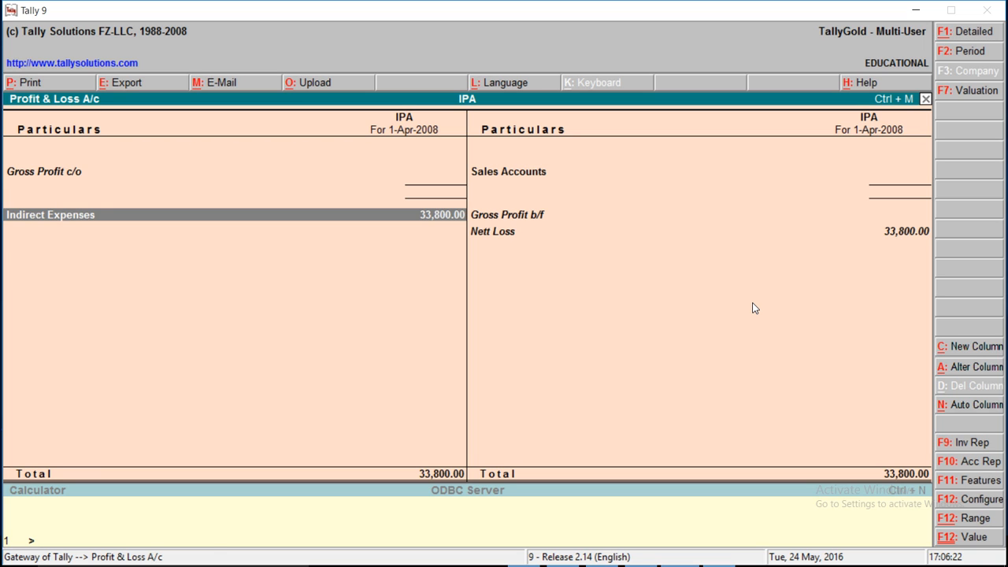
- Drill into the Indirect Expenses pay-head breakdown, then return to the Gateway
left_click(51, 214)
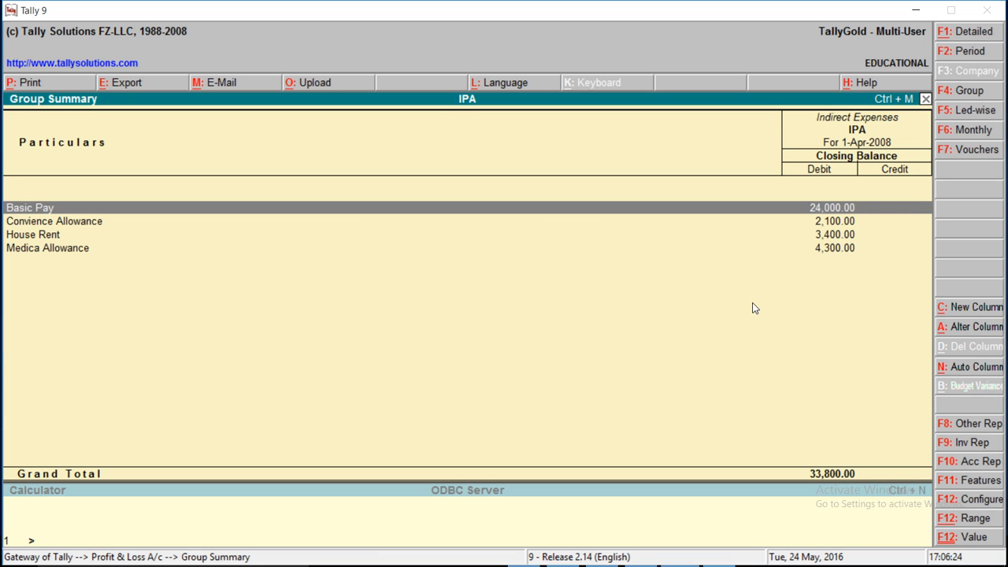
key("Escape")
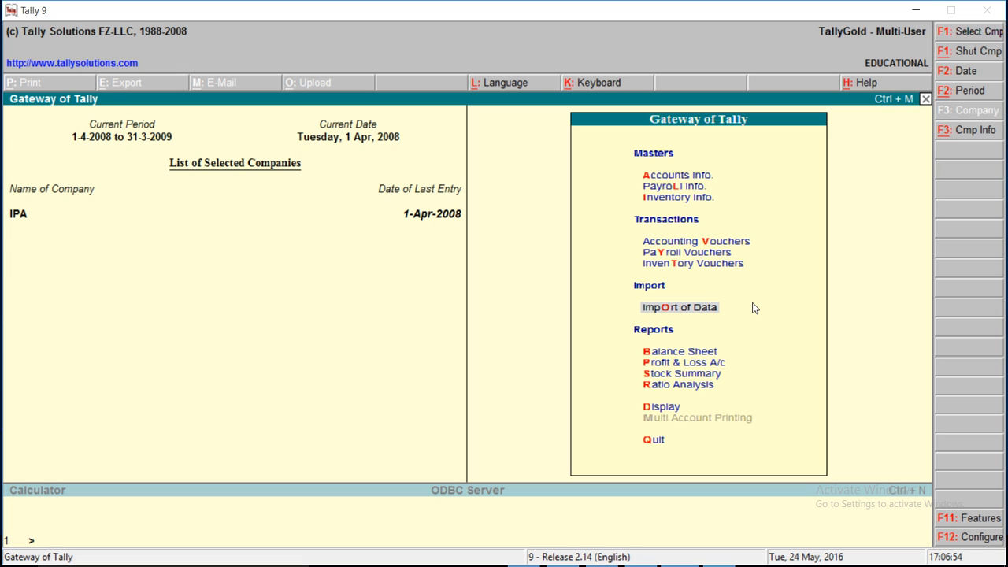
mouse_move(932, 164)
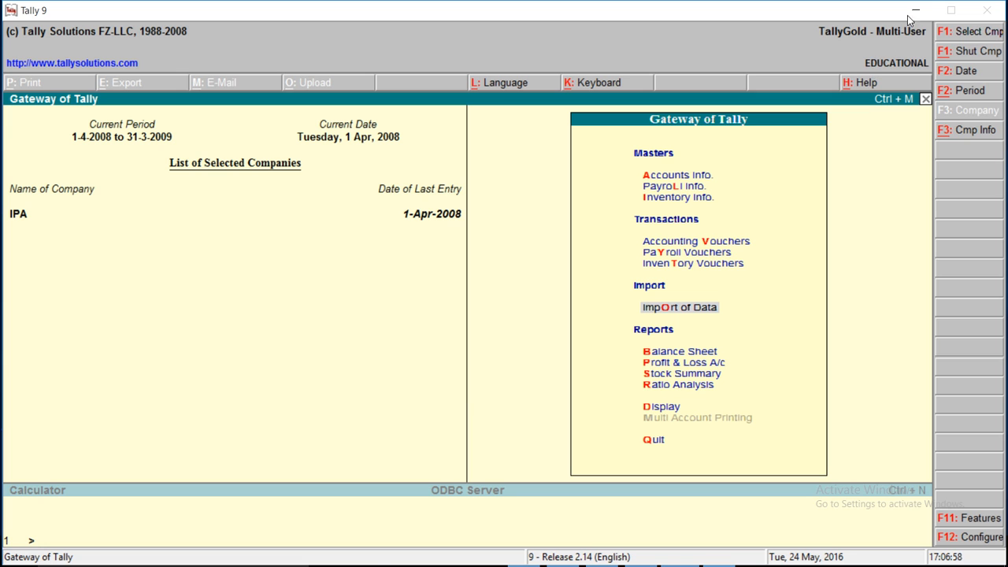
- Minimise Tally so the Windows desktop and recorder controls are showing
left_click(917, 9)
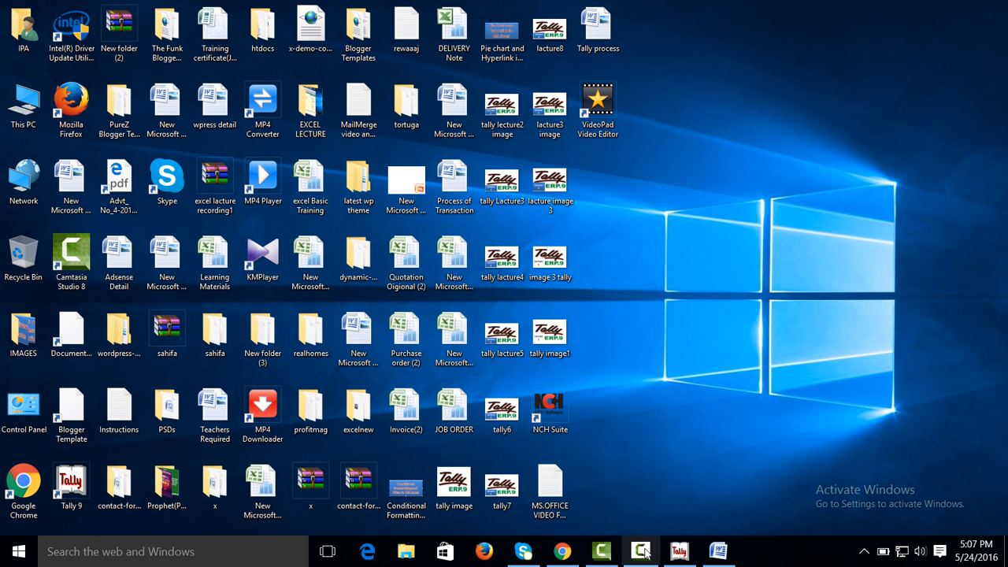
left_click(640, 551)
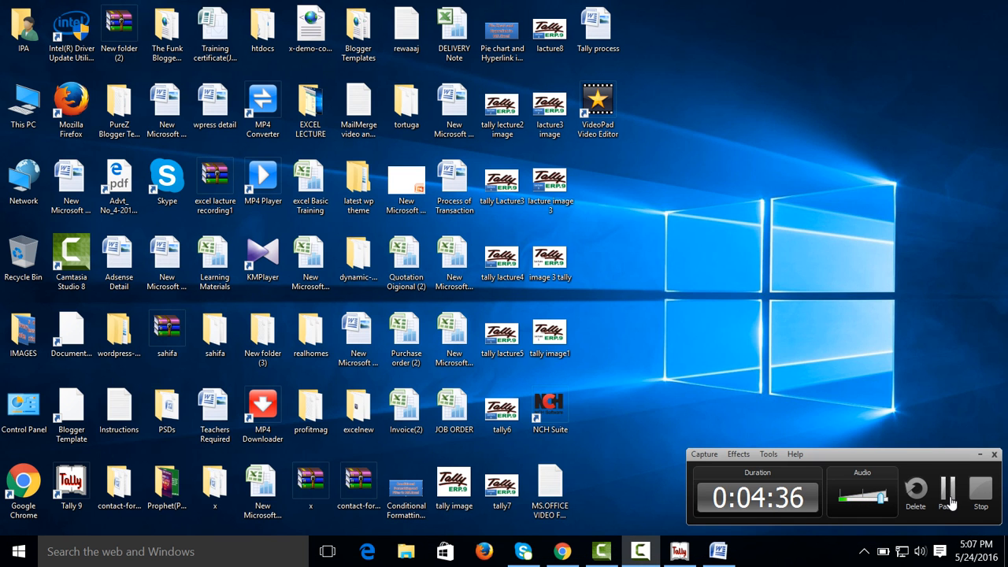